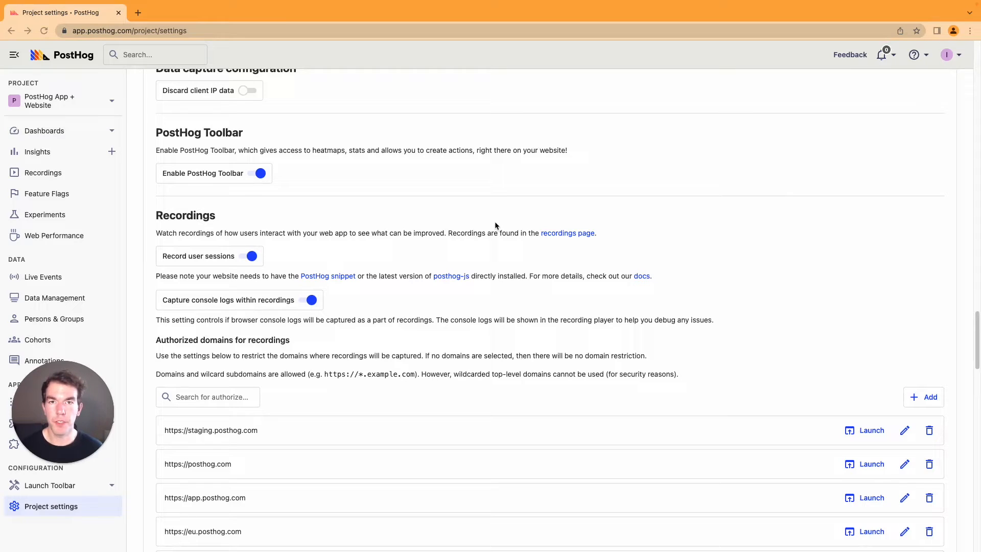
mouse_move(533, 246)
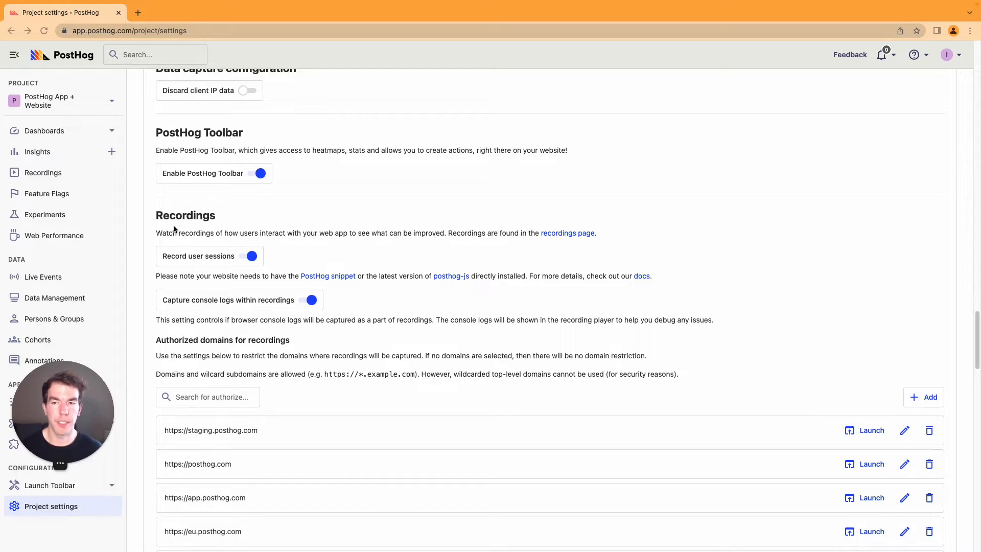
mouse_move(223, 268)
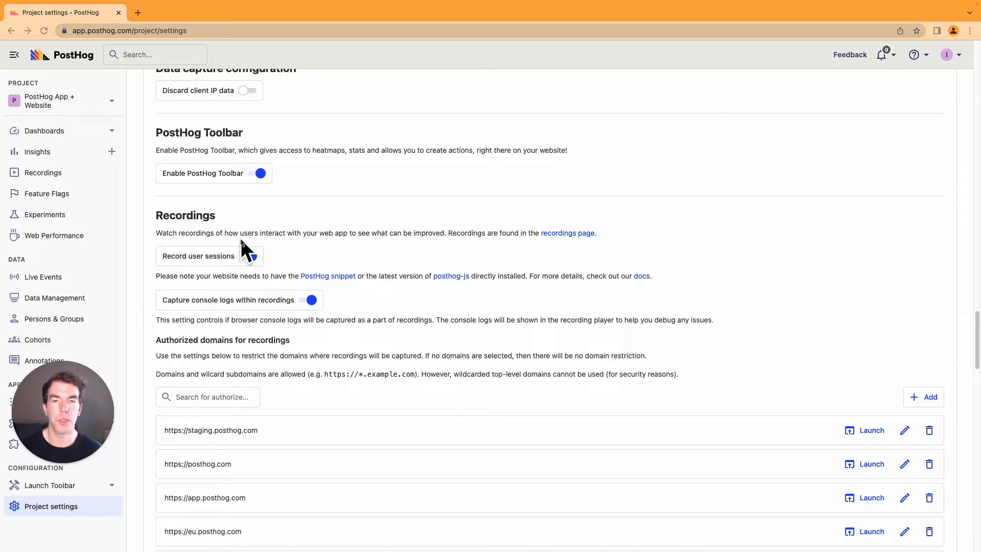
Step: Open Session Recordings, showing recent recordings filtered by the person's email
left_click(251, 256)
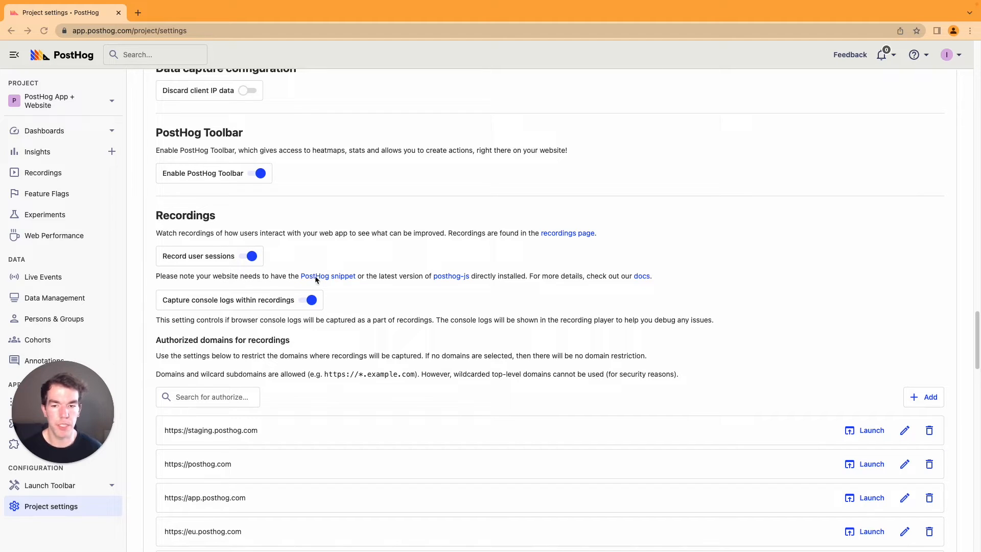
mouse_move(546, 290)
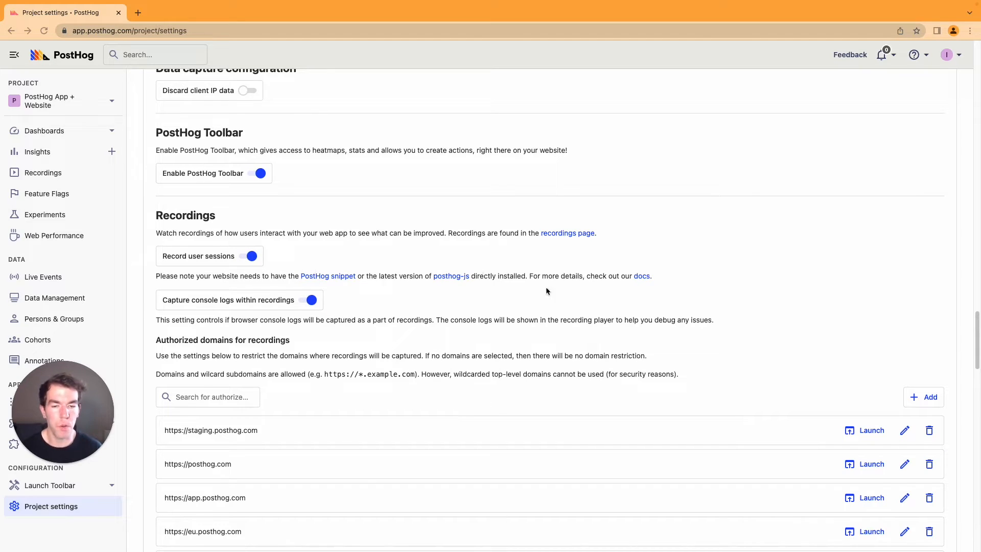
mouse_move(434, 286)
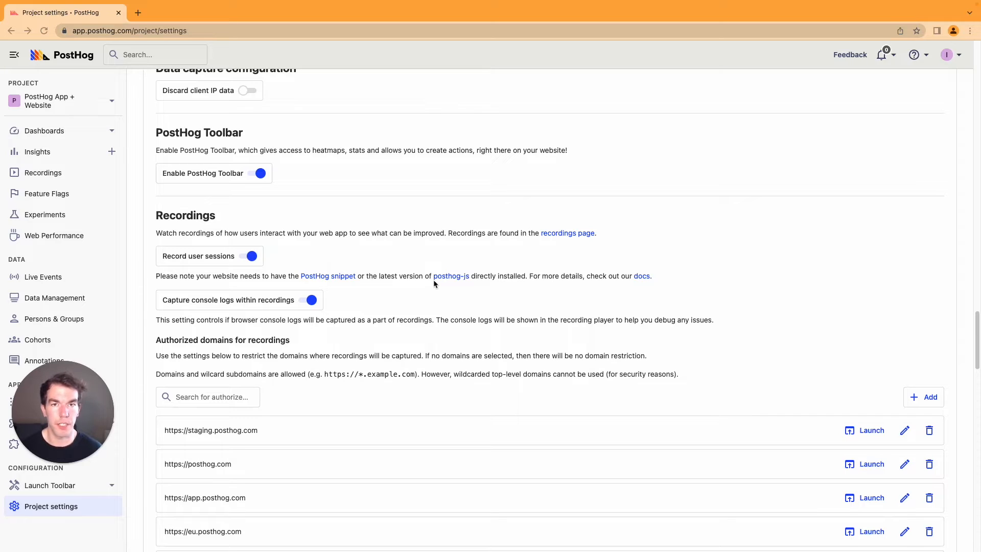
mouse_move(430, 304)
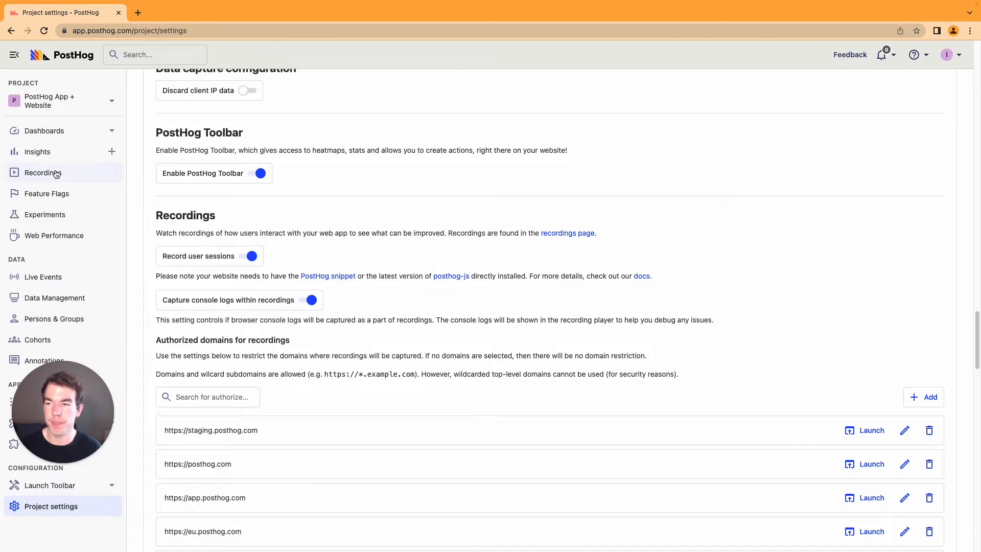
left_click(42, 173)
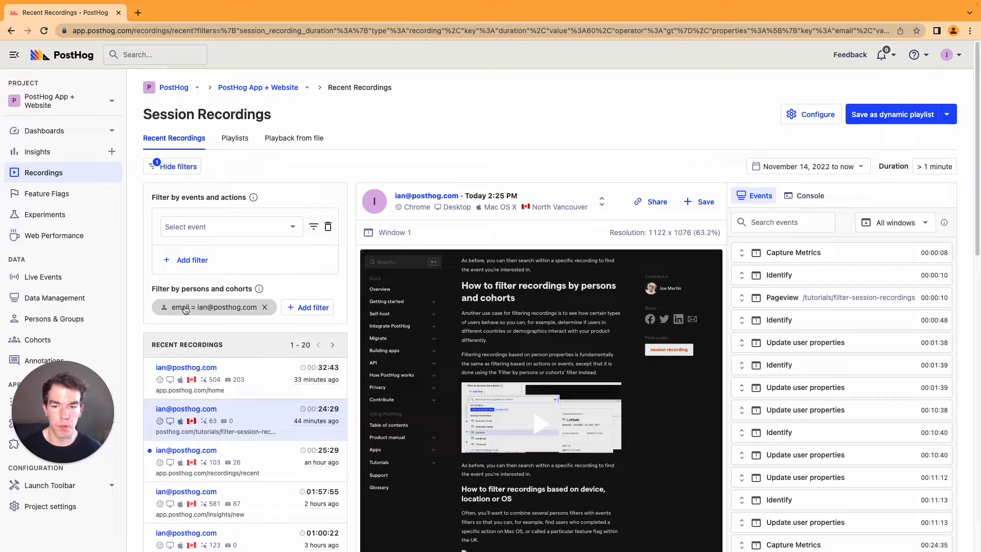
mouse_move(215, 307)
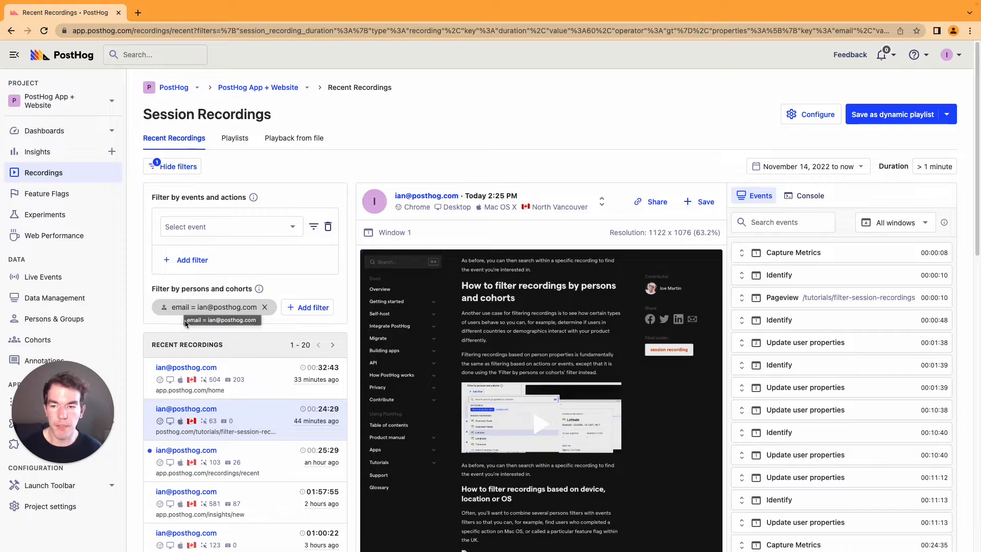
mouse_move(279, 282)
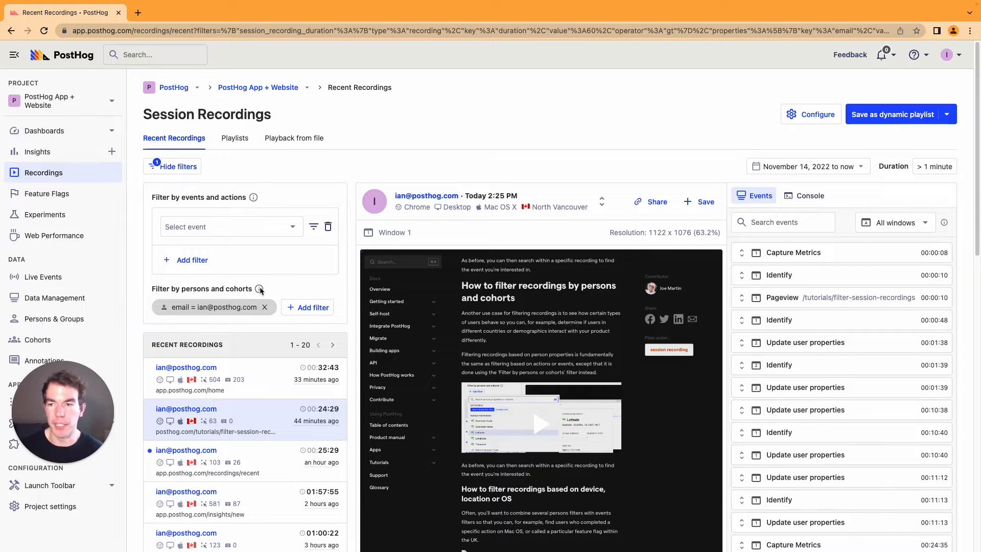
mouse_move(386, 271)
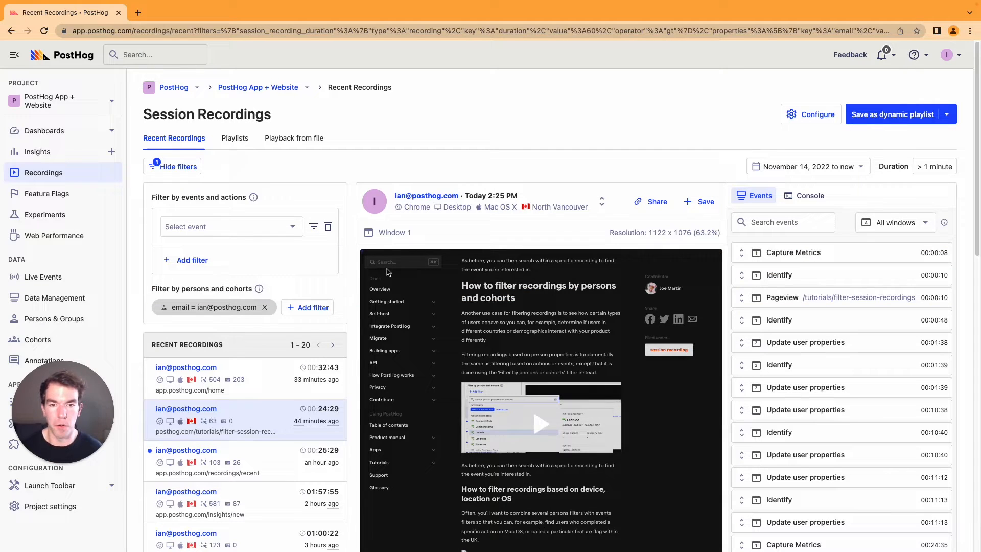
mouse_move(375, 287)
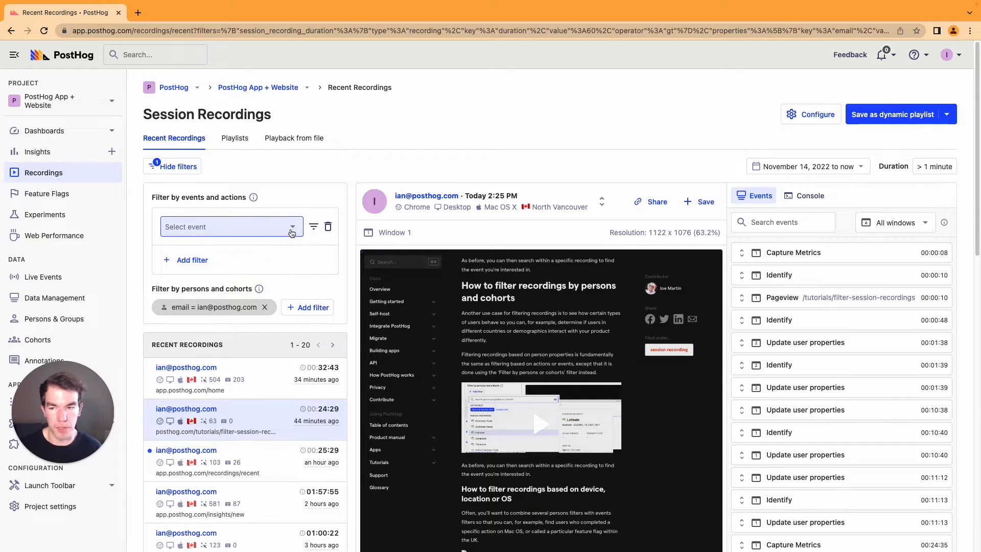
Step: Add an 'insight viewed' event filter to the recordings list
left_click(229, 226)
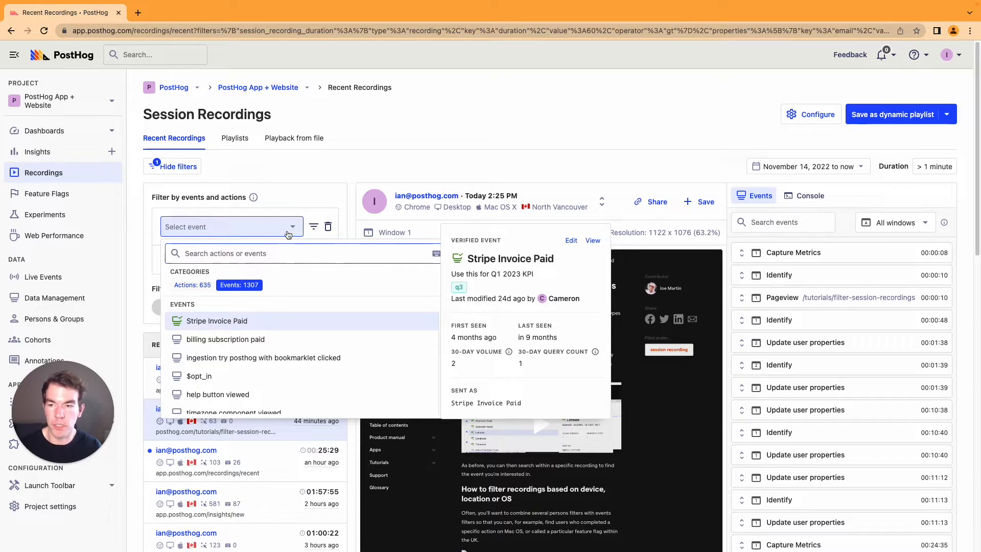
type("insight viewed")
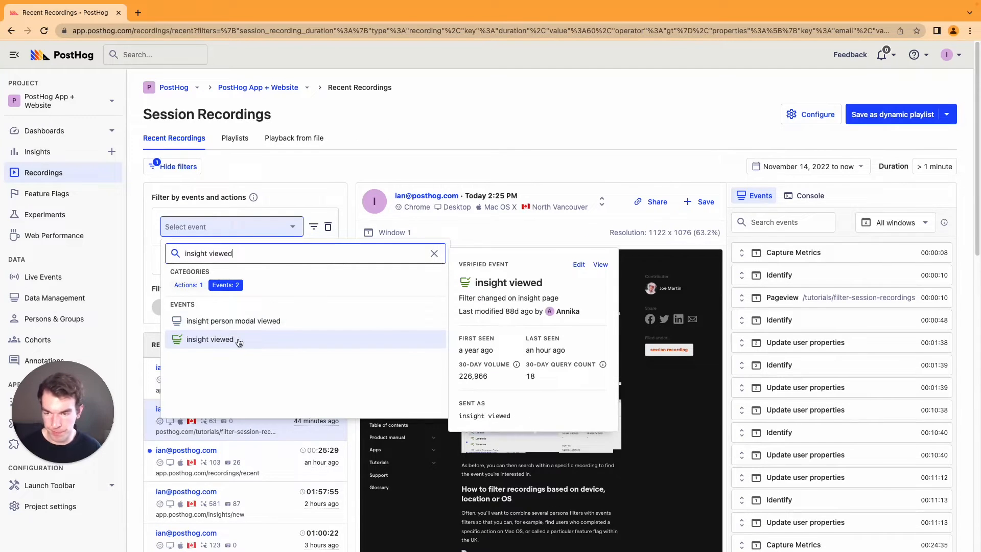
left_click(211, 339)
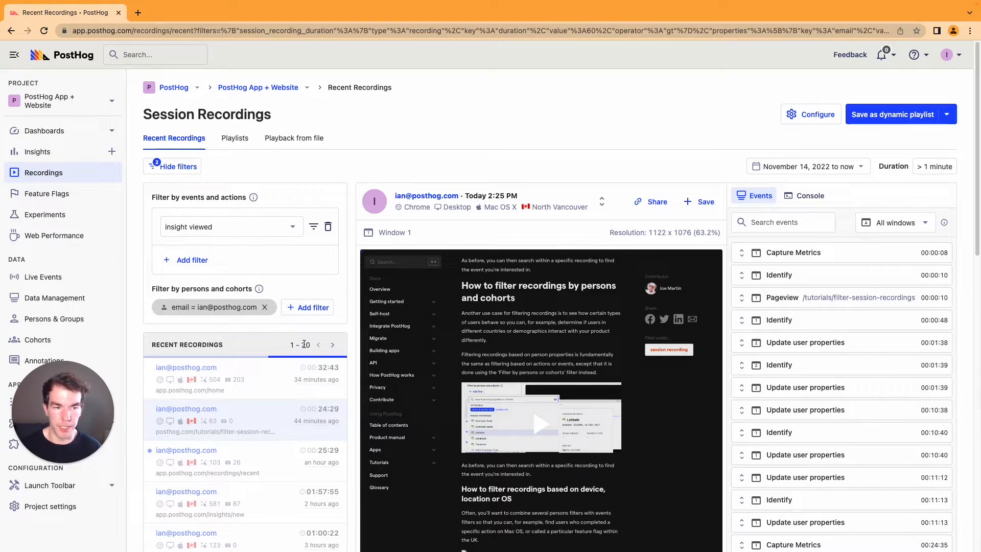
left_click(332, 345)
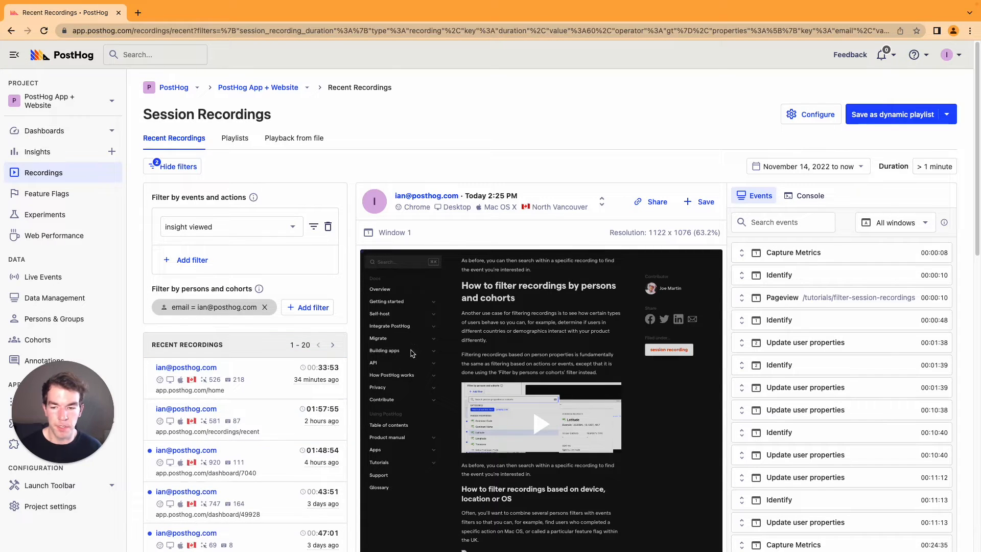
mouse_move(261, 409)
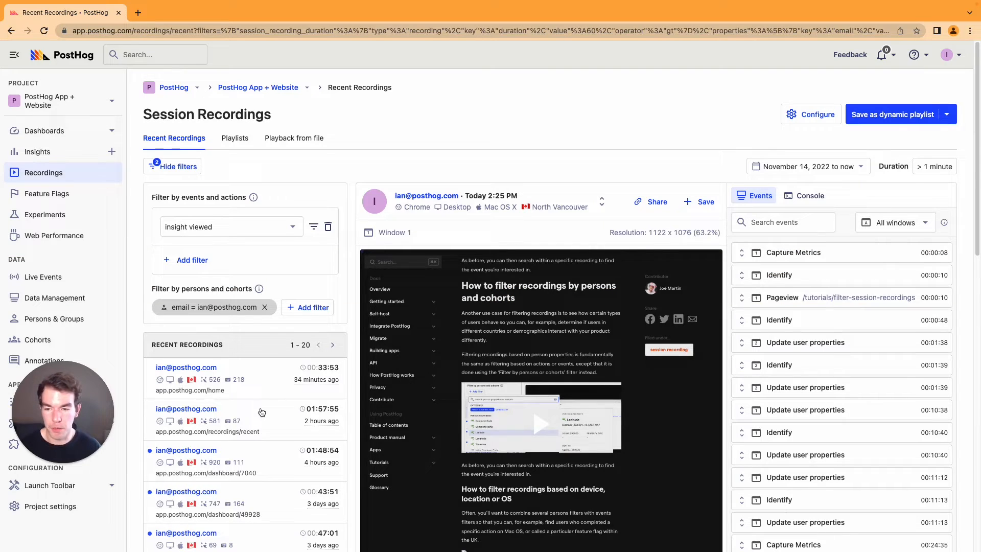
Step: Play the 01:57:55 recording and show only its matching insight viewed events
left_click(238, 419)
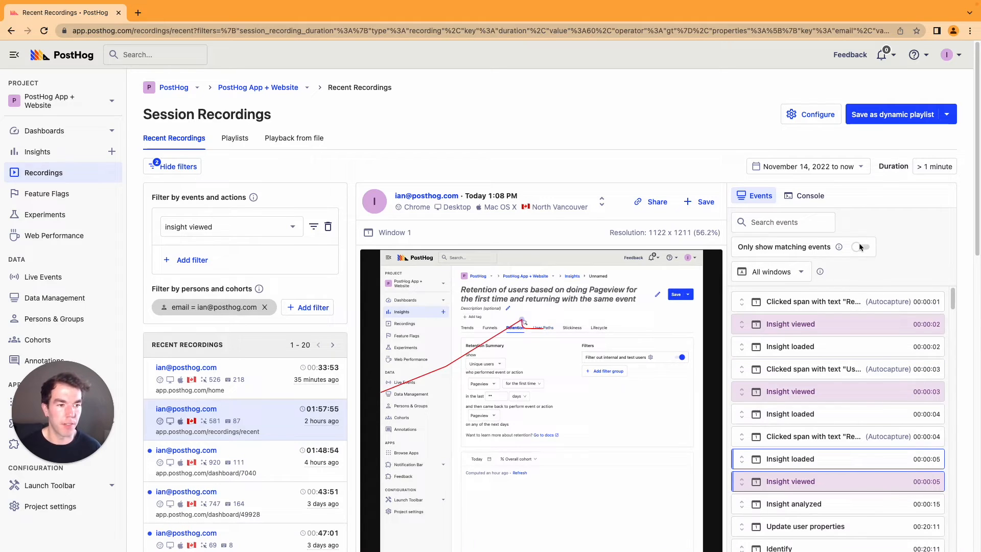
left_click(861, 246)
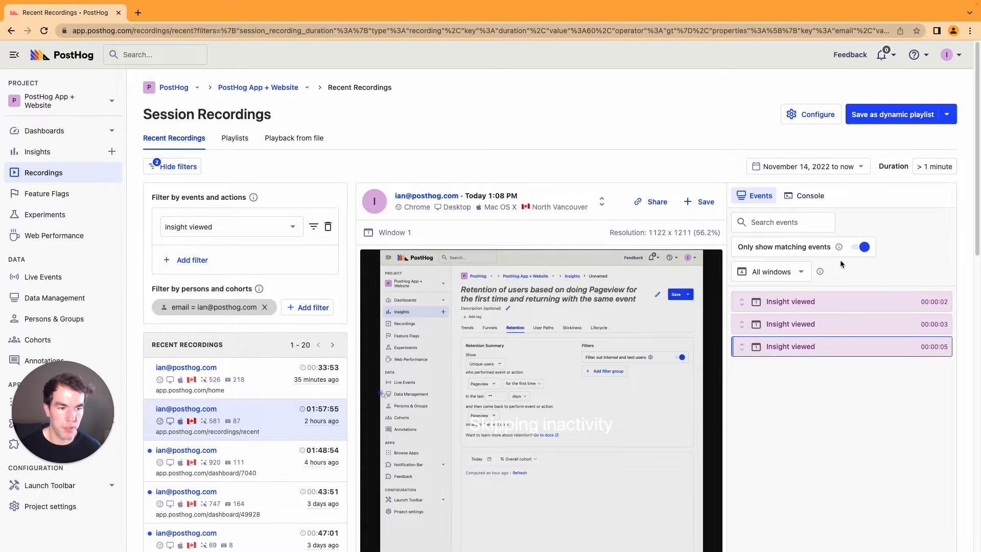
mouse_move(775, 297)
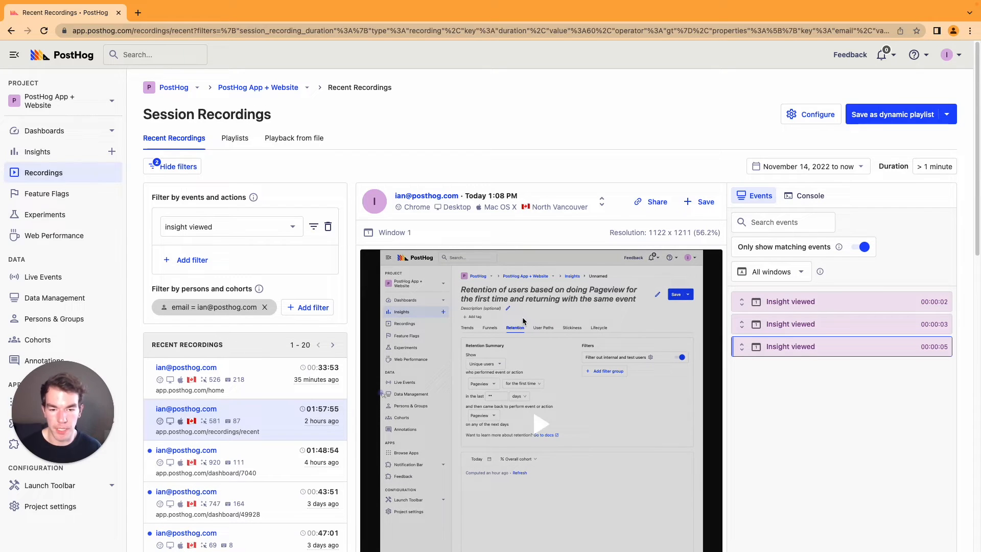
mouse_move(532, 291)
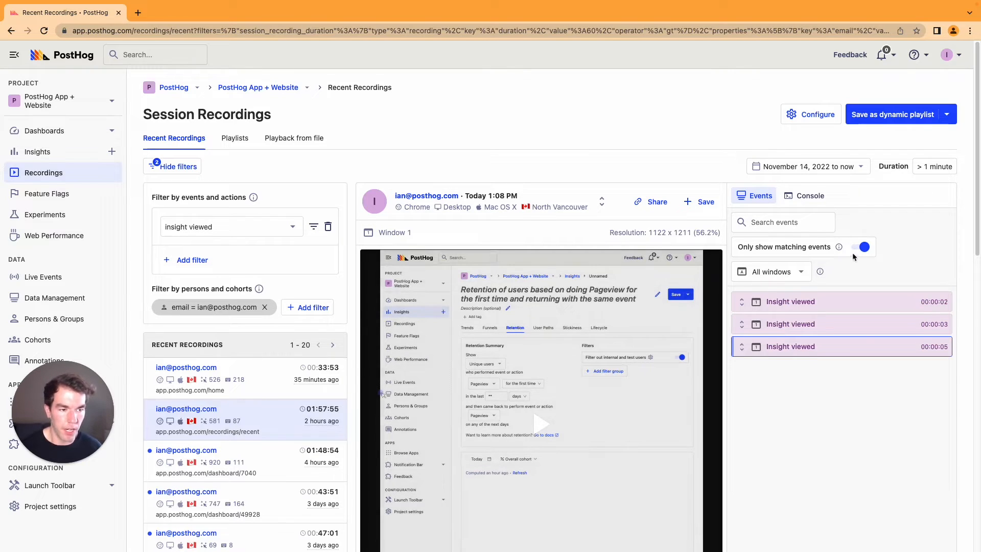
Step: Show all recording events again and search them for 'insight'
left_click(859, 247)
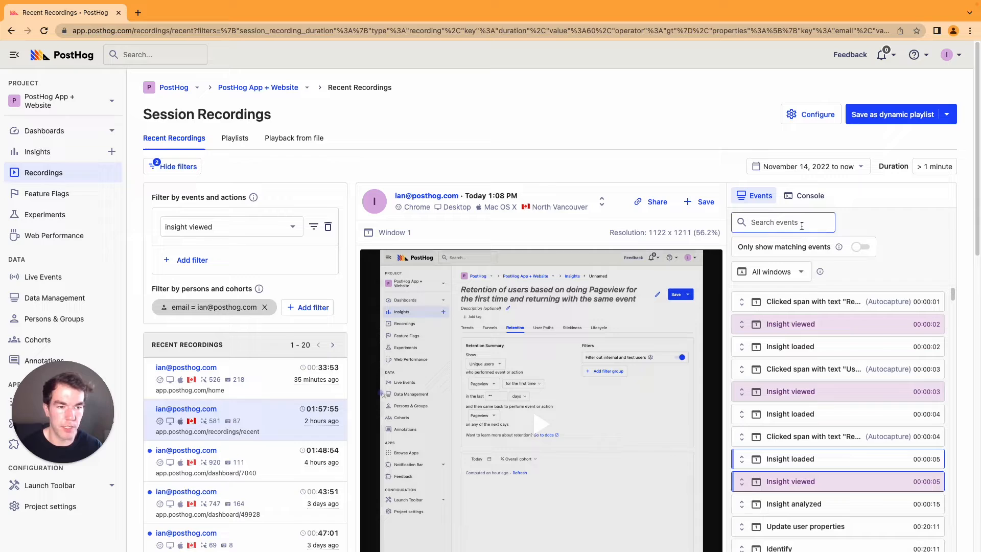
type("insight v")
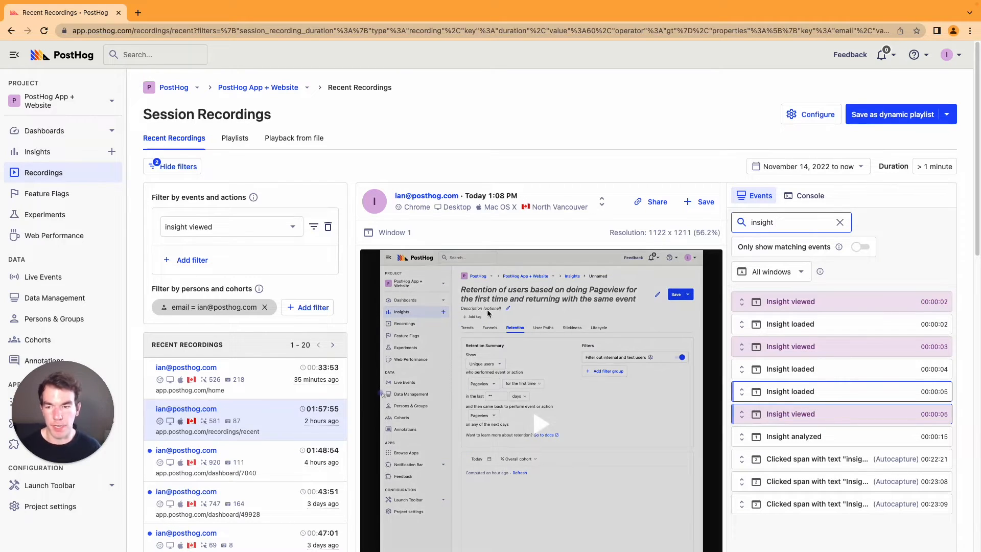
mouse_move(541, 304)
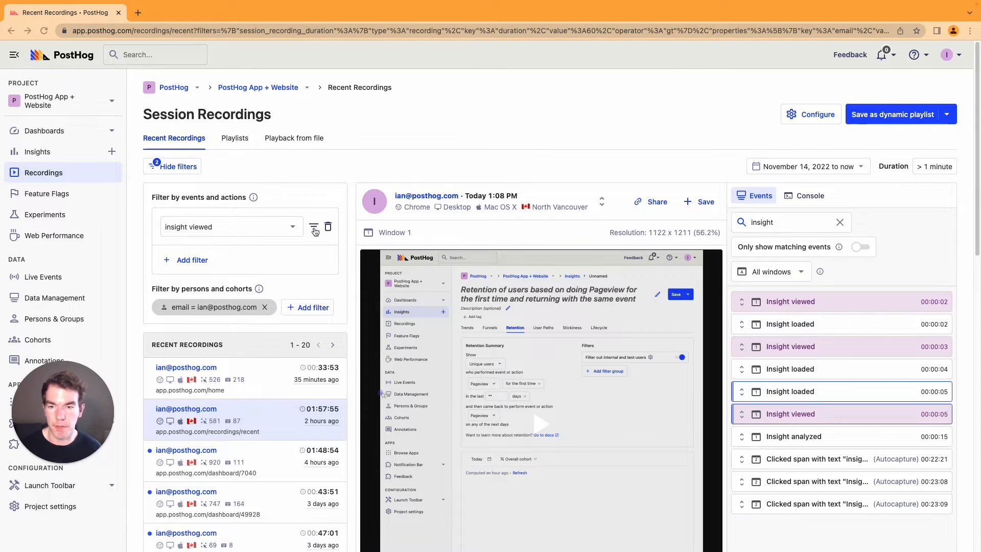
Step: Require the insight viewed filter's signup-form-experiment feature flag to equal 'test'
left_click(192, 259)
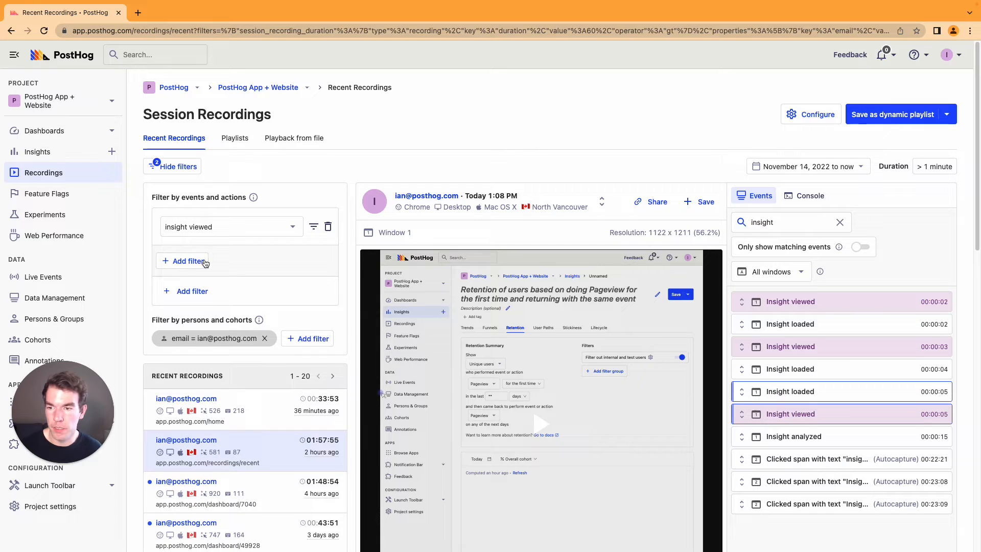
left_click(187, 261)
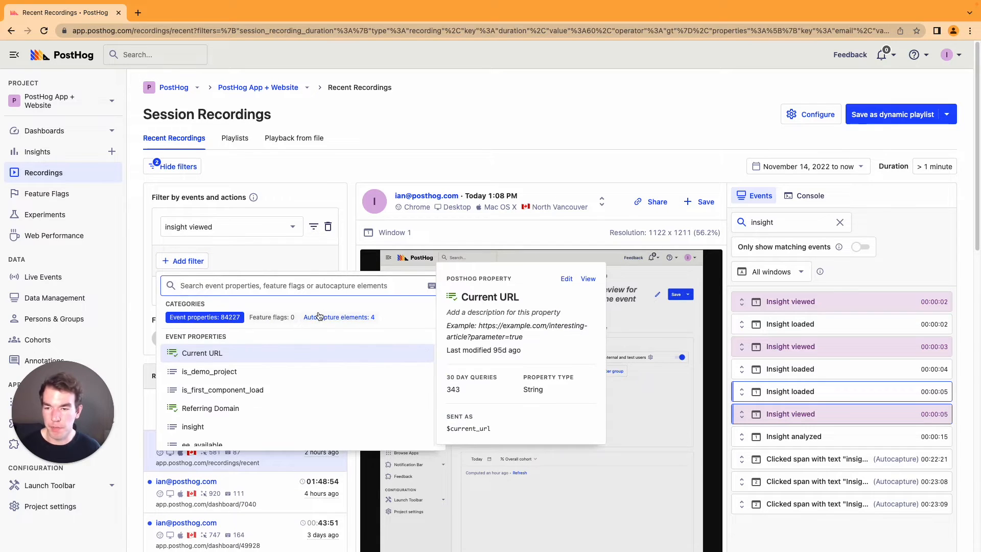
left_click(271, 317)
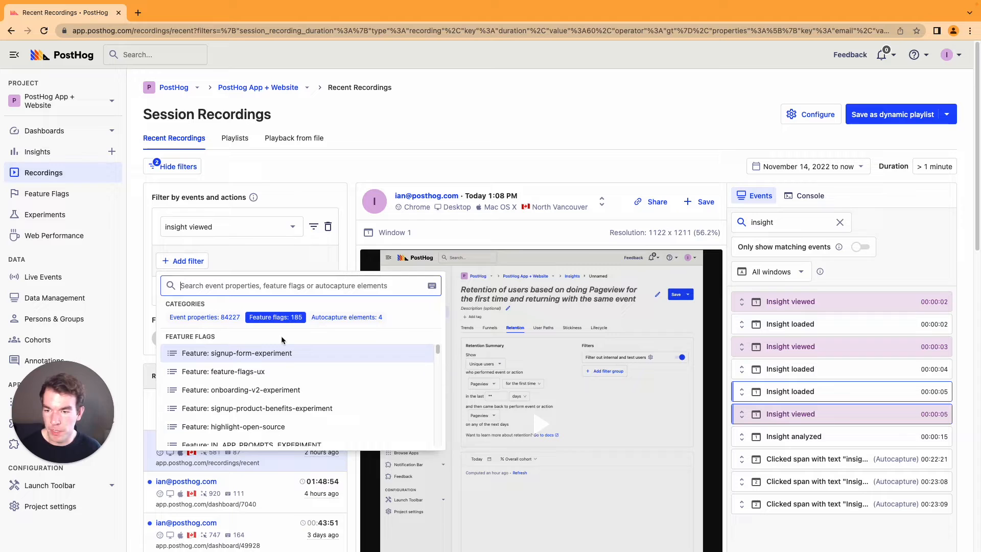
mouse_move(281, 358)
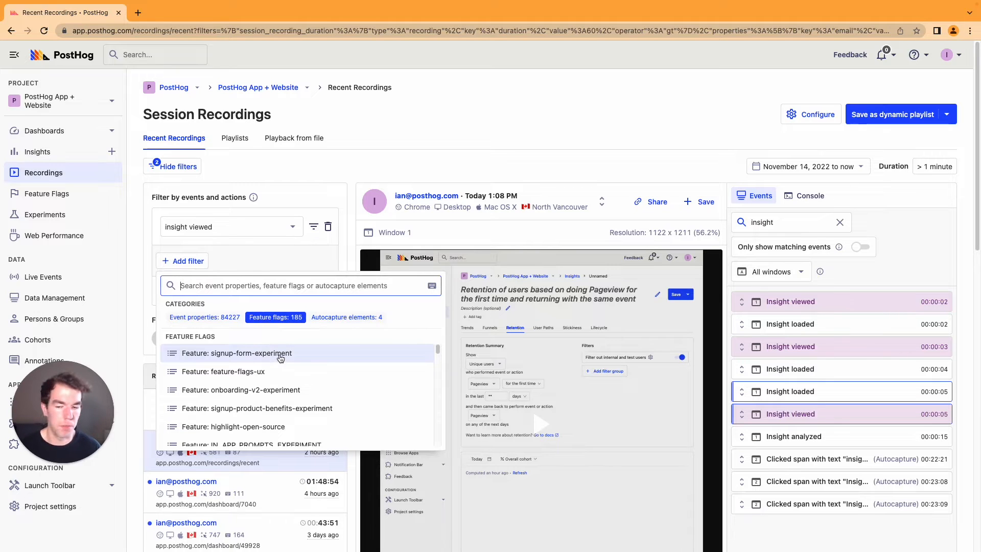
left_click(250, 353)
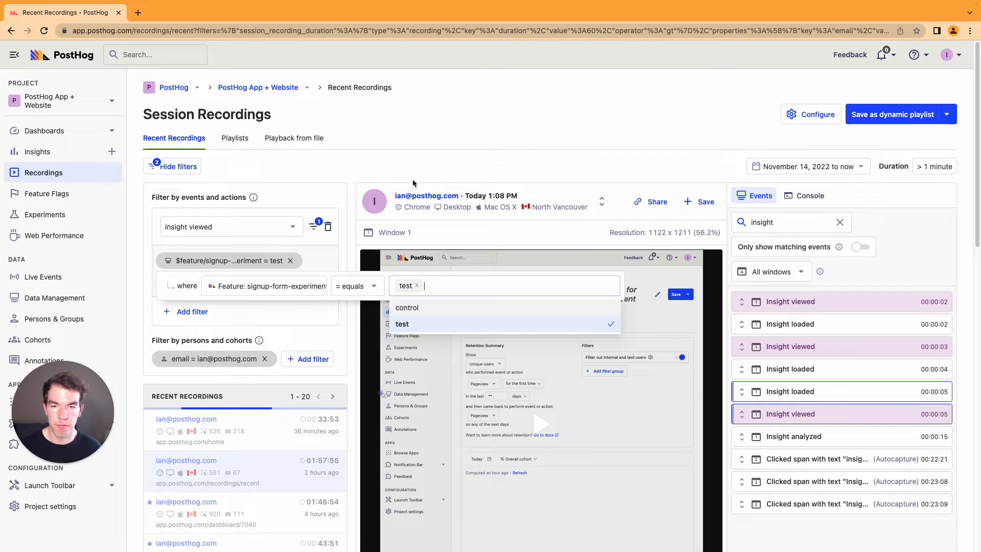
left_click(402, 323)
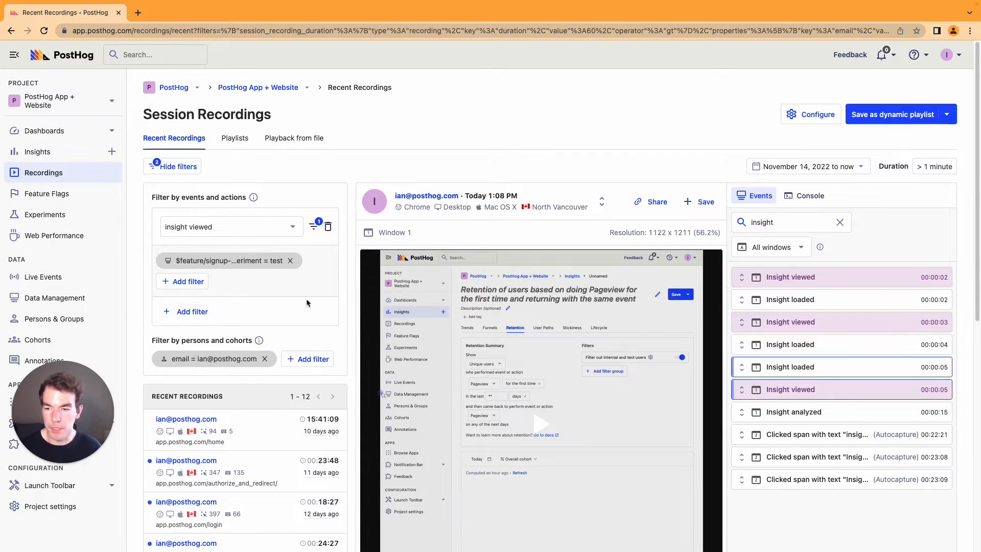
mouse_move(292, 417)
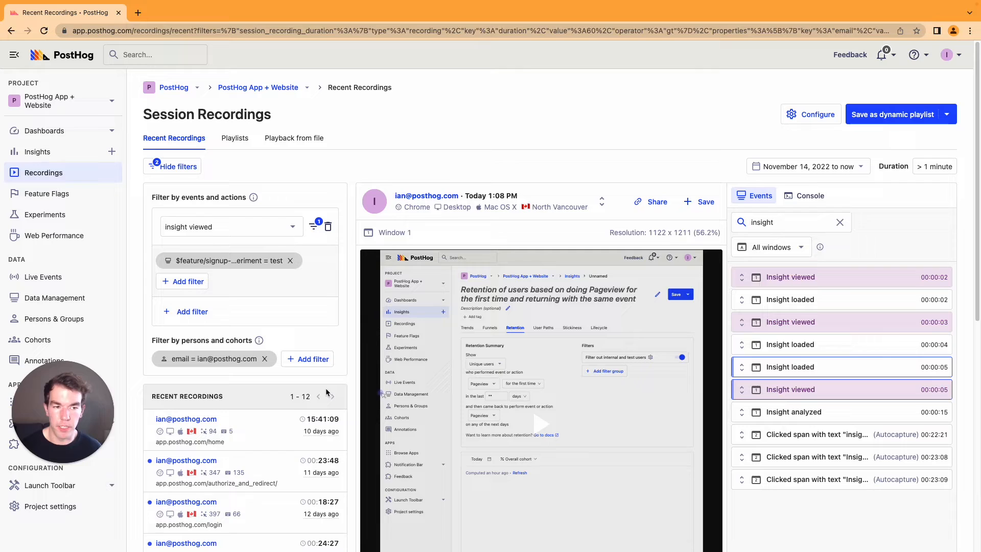
mouse_move(325, 387)
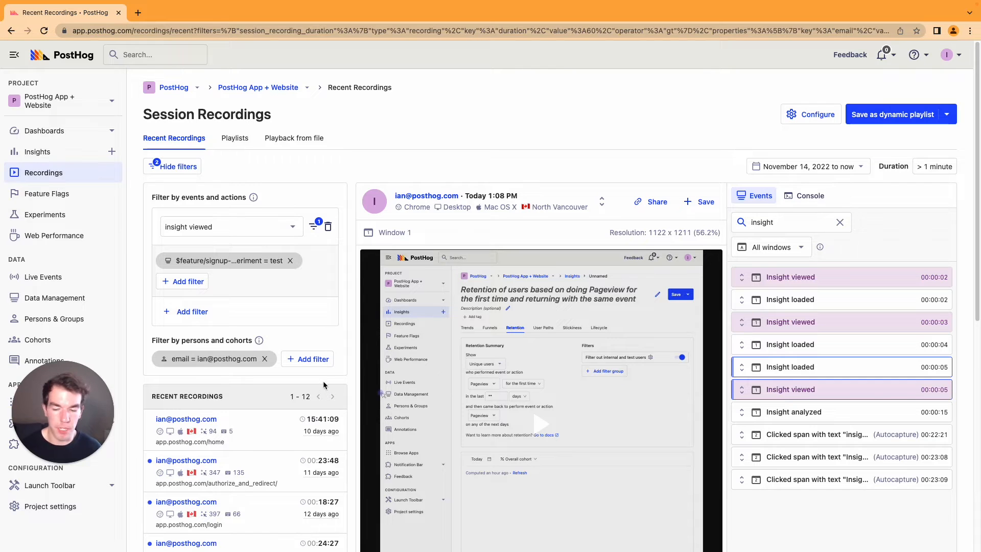
mouse_move(265, 426)
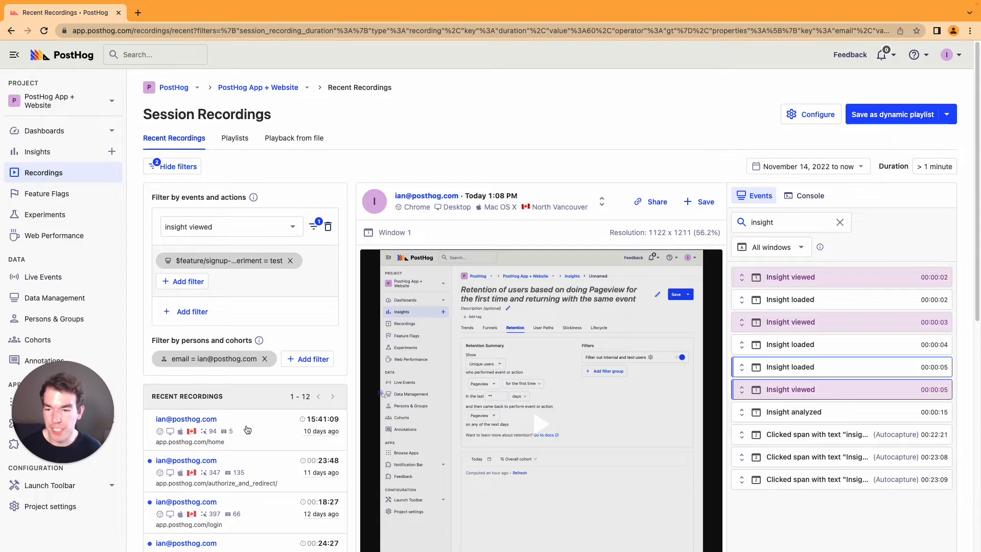
Step: Open the first recent recording and show only events matching 'insight'
left_click(186, 429)
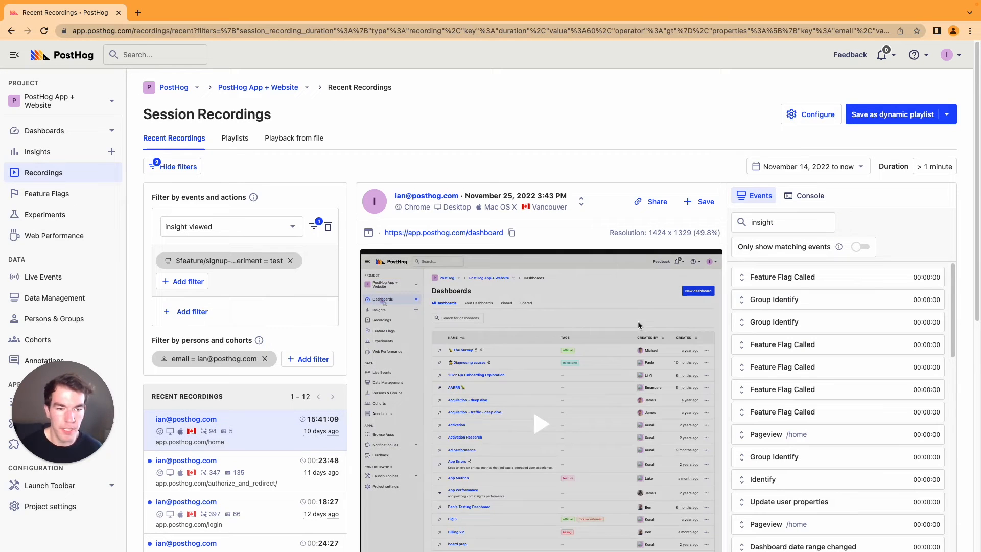
left_click(782, 222)
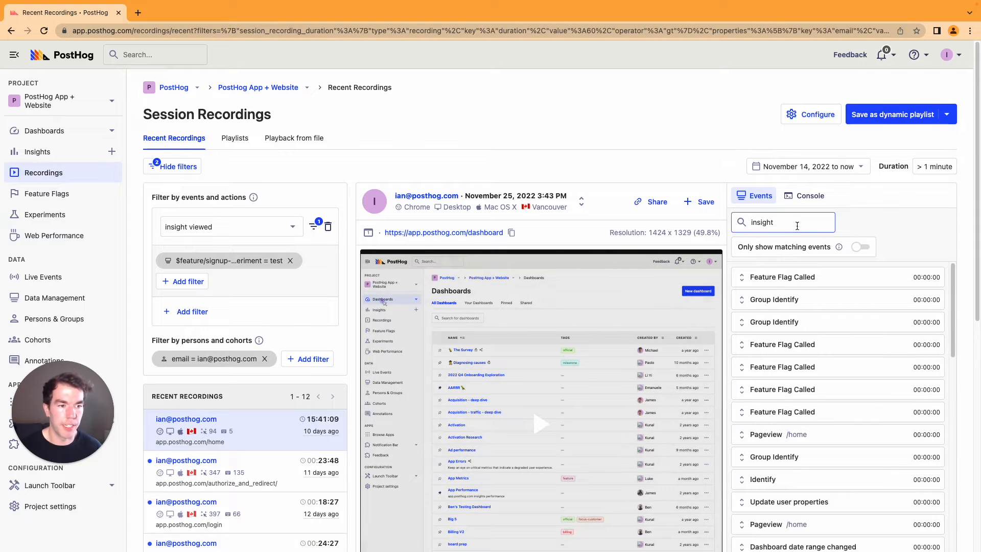
left_click(859, 246)
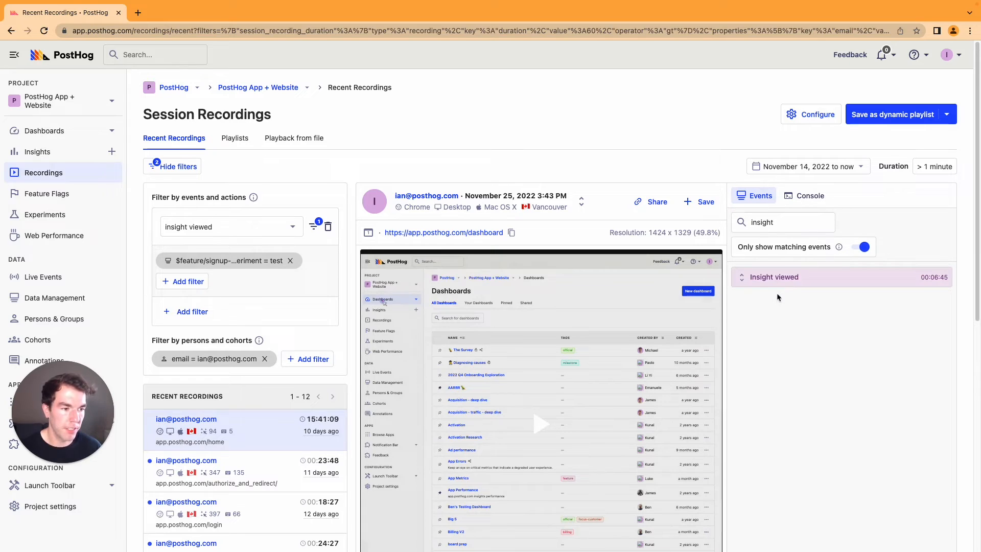
mouse_move(791, 277)
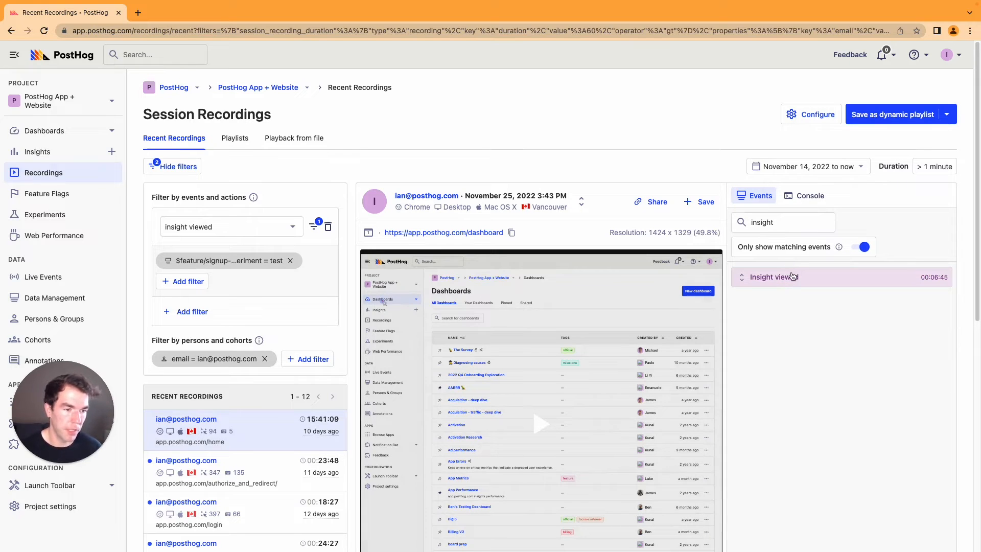
mouse_move(755, 290)
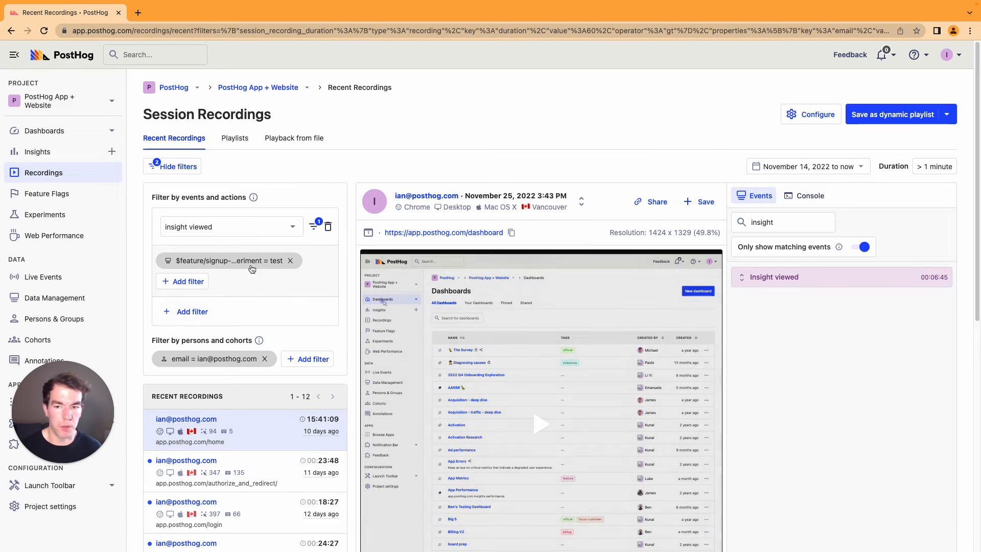
mouse_move(293, 265)
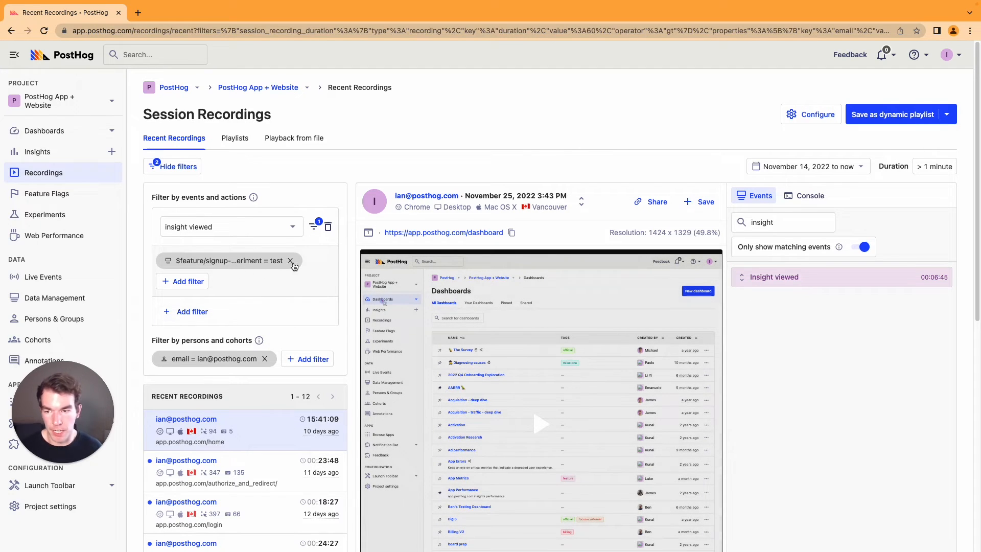
Step: Remove the $feature/signup-form-experiment = test property from the insight viewed filter
left_click(290, 261)
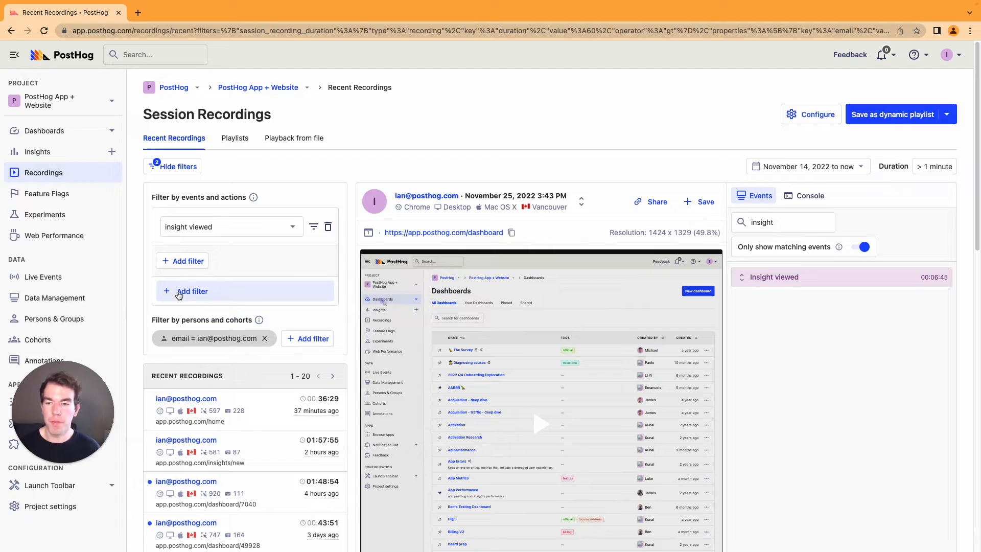
mouse_move(307, 338)
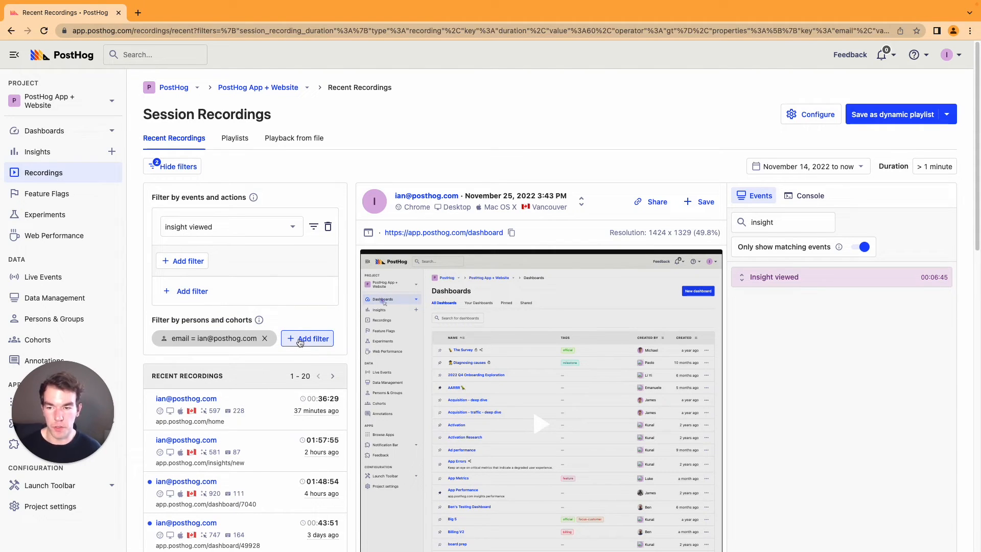
mouse_move(275, 346)
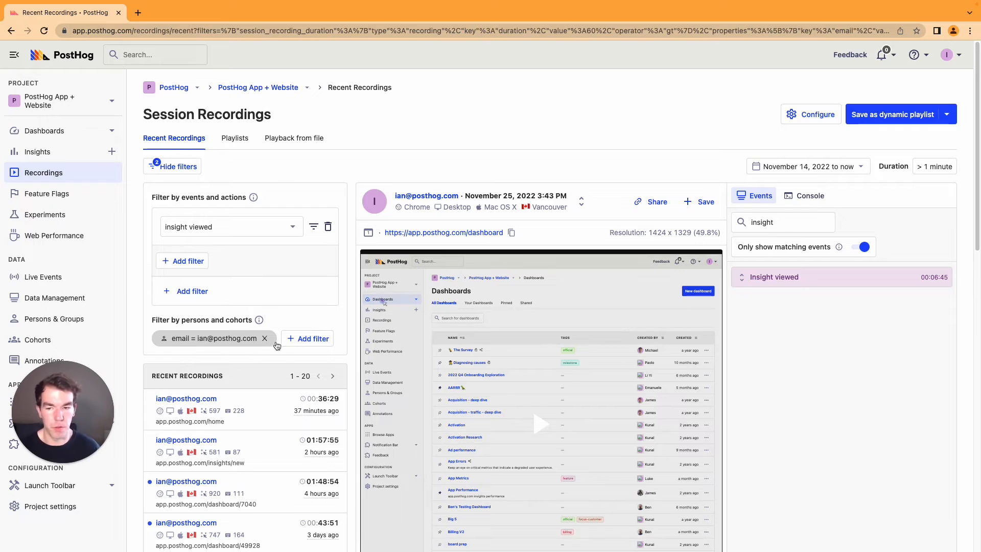
left_click(313, 338)
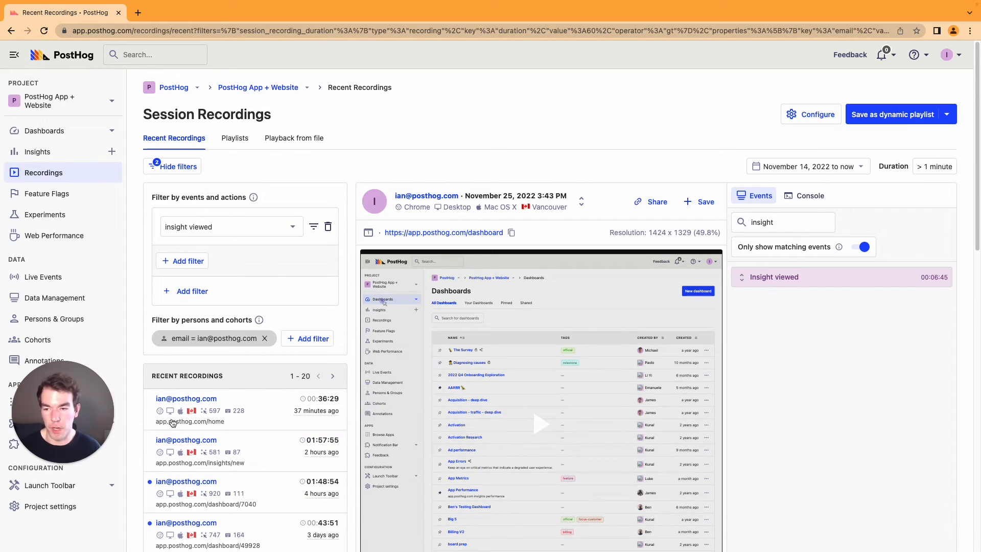
mouse_move(159, 410)
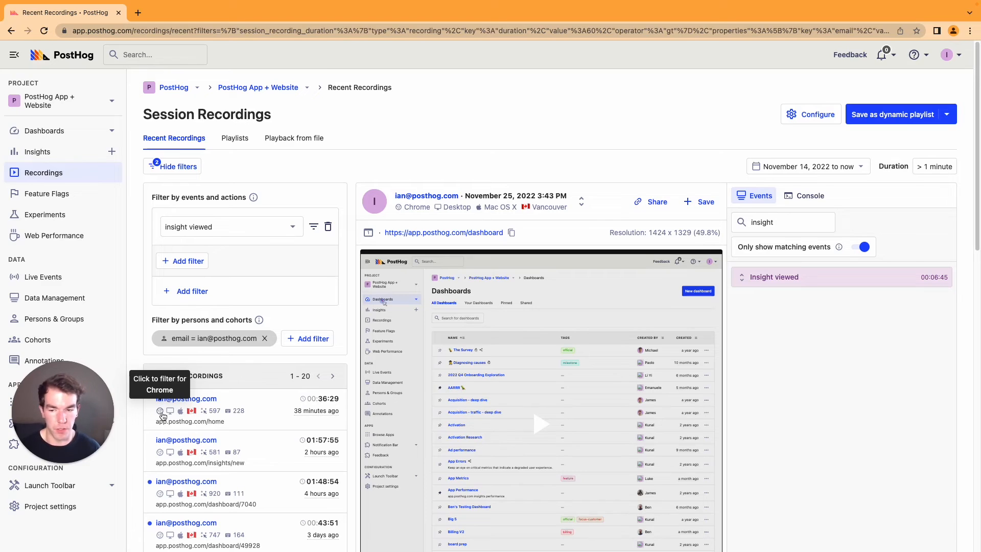
mouse_move(182, 416)
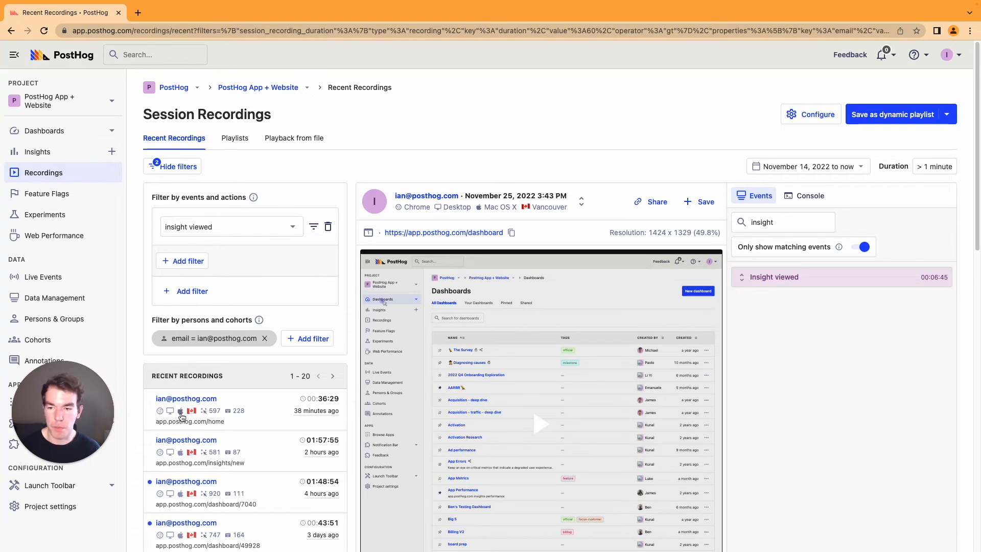
mouse_move(181, 410)
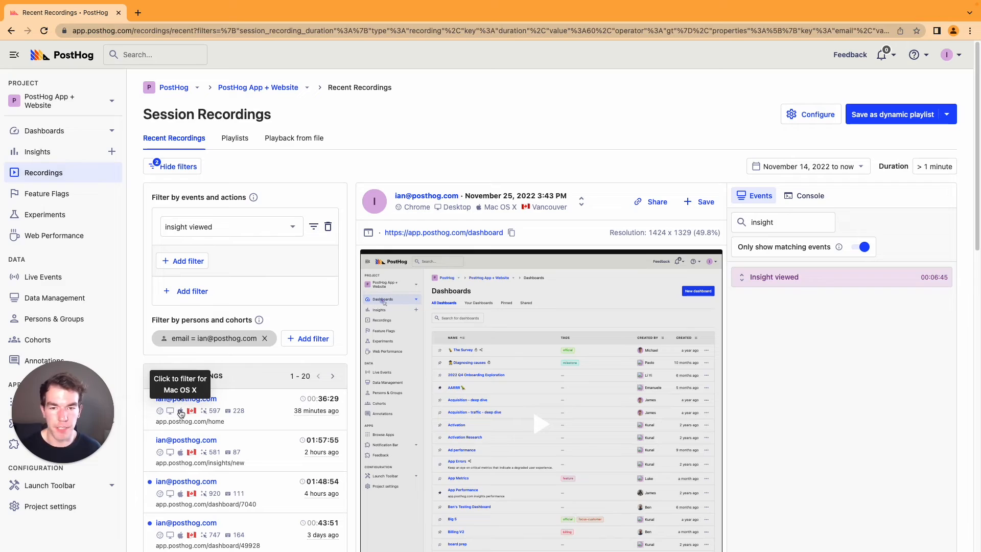
mouse_move(185, 406)
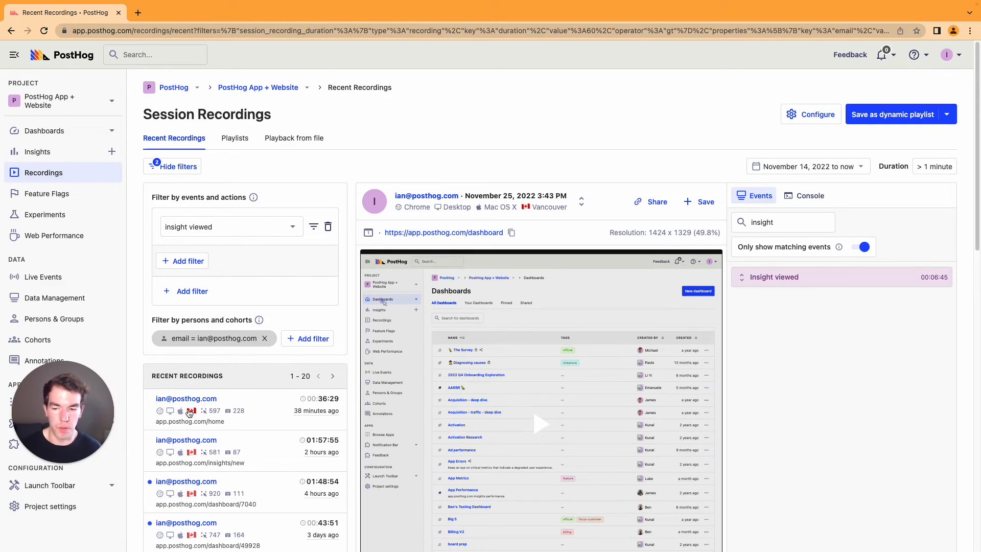
mouse_move(190, 411)
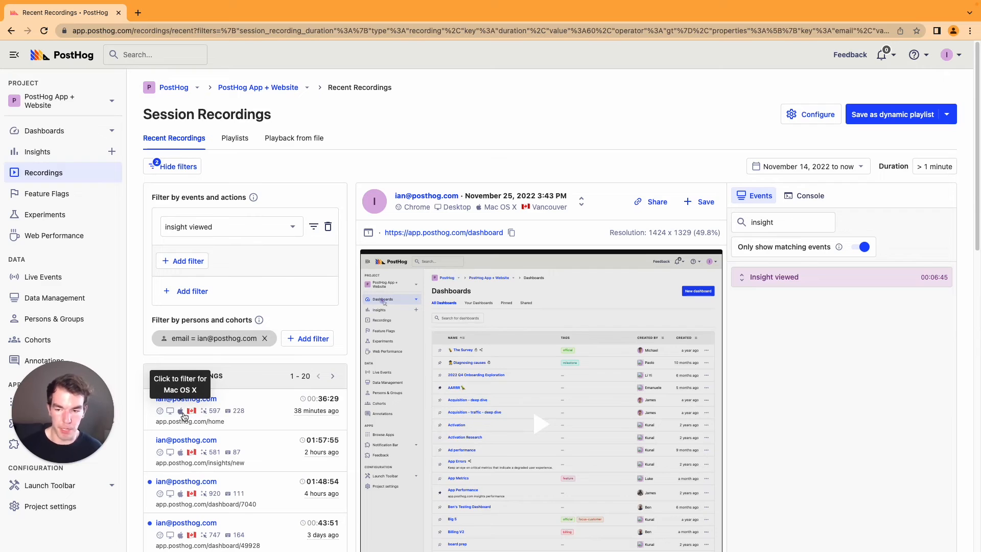
Step: Add a Pageview event filter alongside insight viewed
left_click(182, 261)
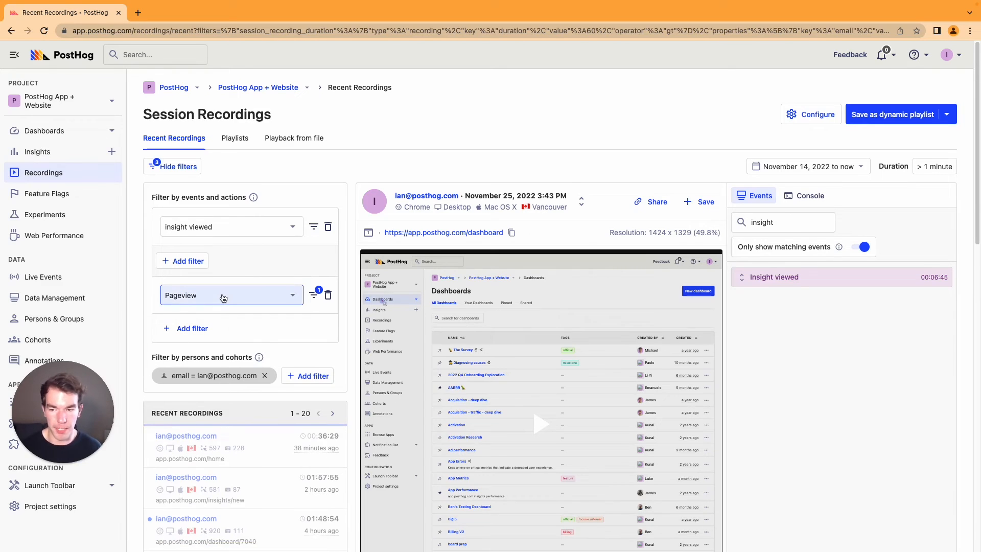
mouse_move(195, 307)
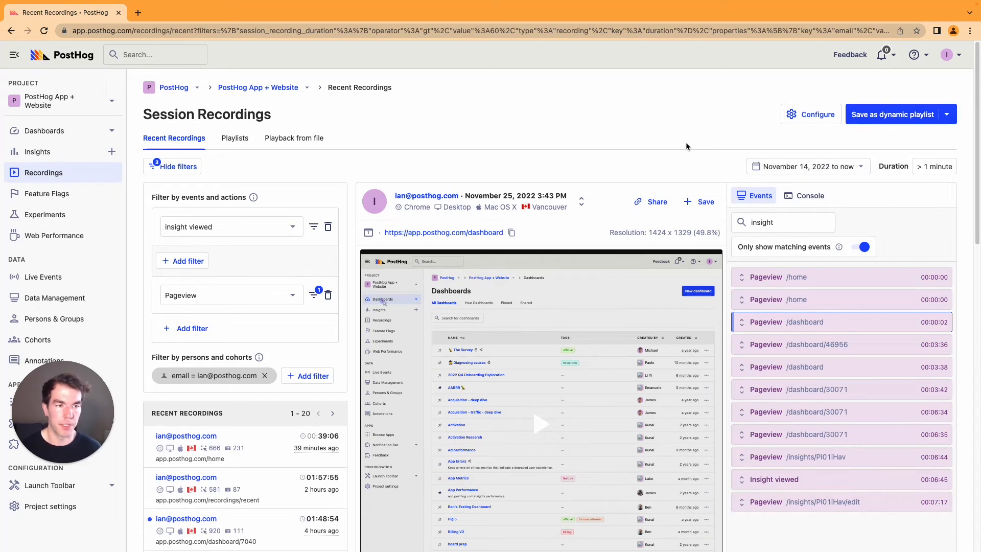
left_click(807, 166)
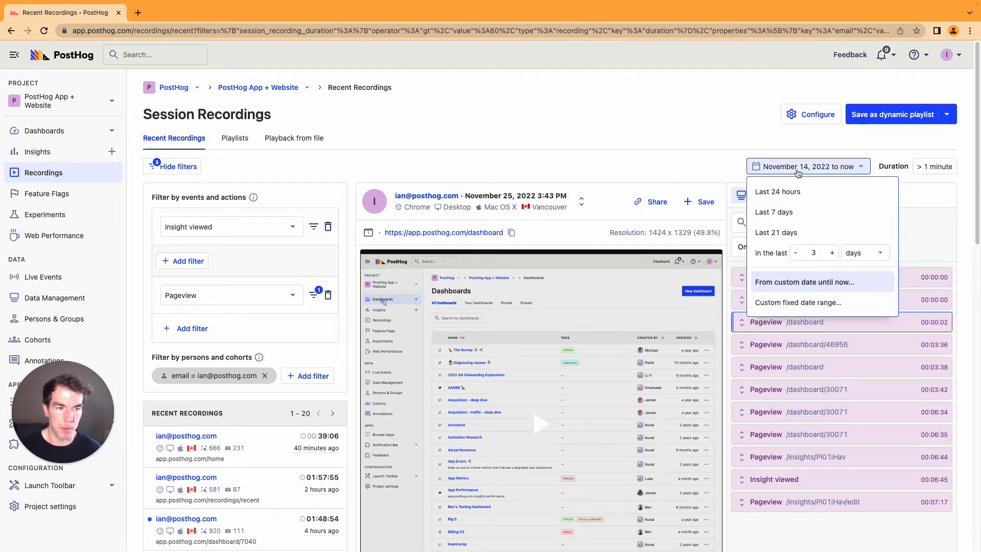
mouse_move(774, 211)
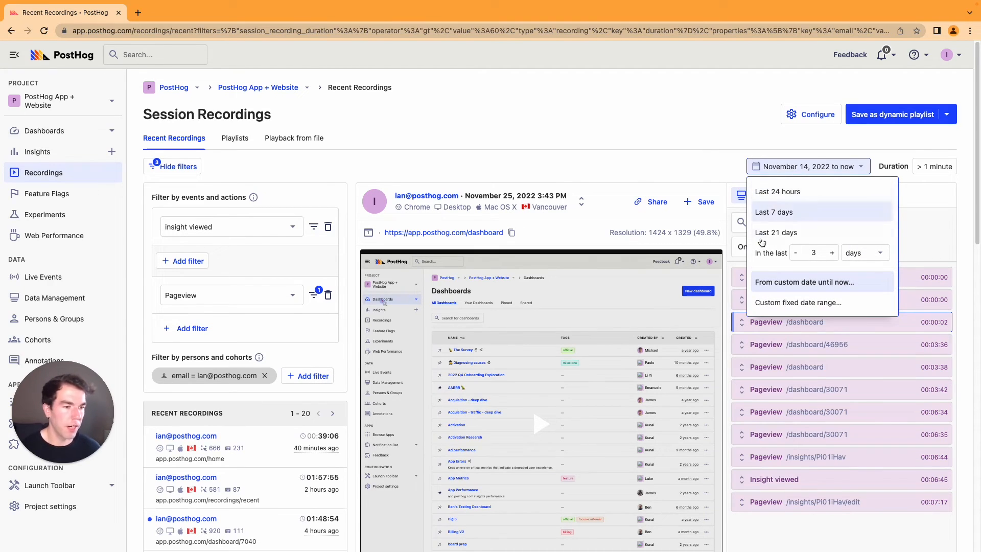
mouse_move(775, 232)
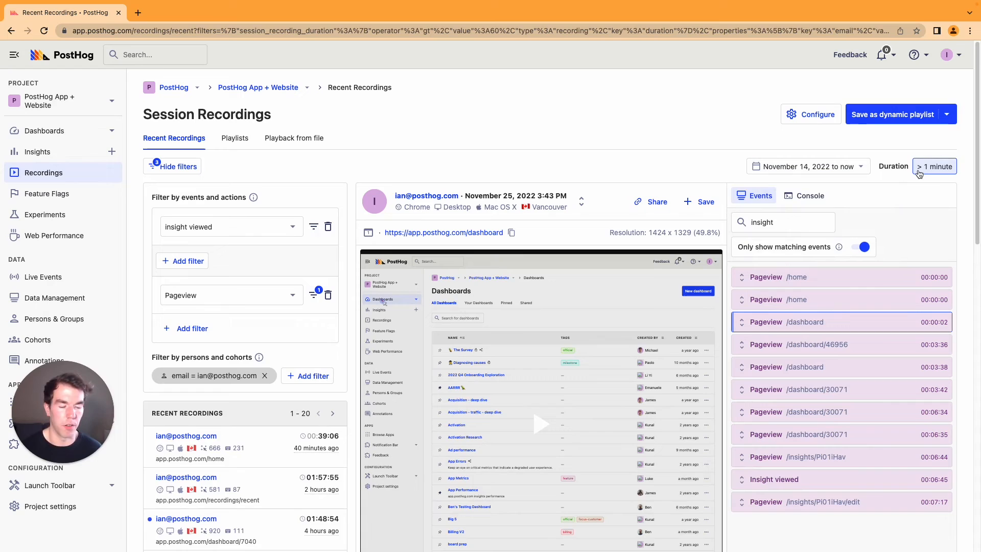
Step: Set the recording duration filter to less than 1 minute
left_click(934, 165)
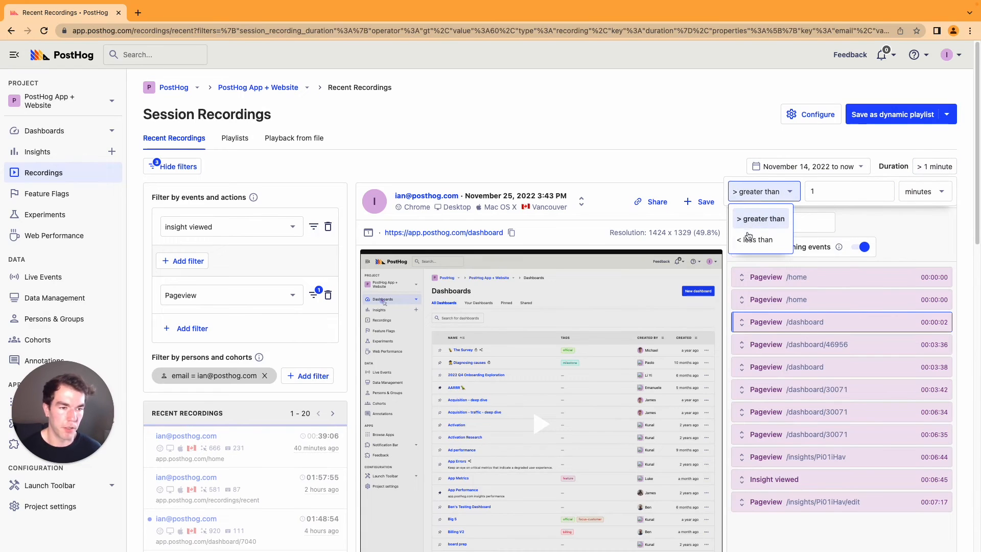
left_click(756, 240)
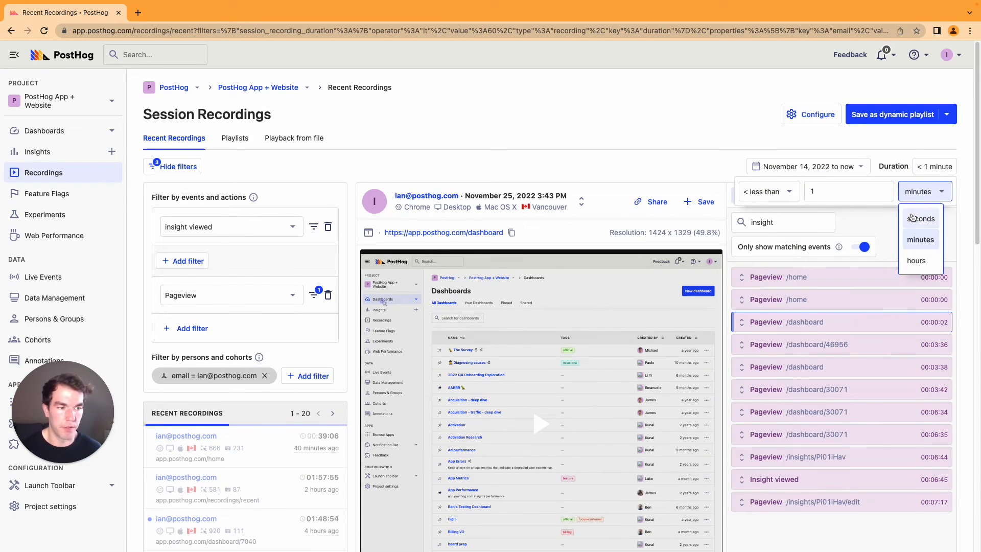